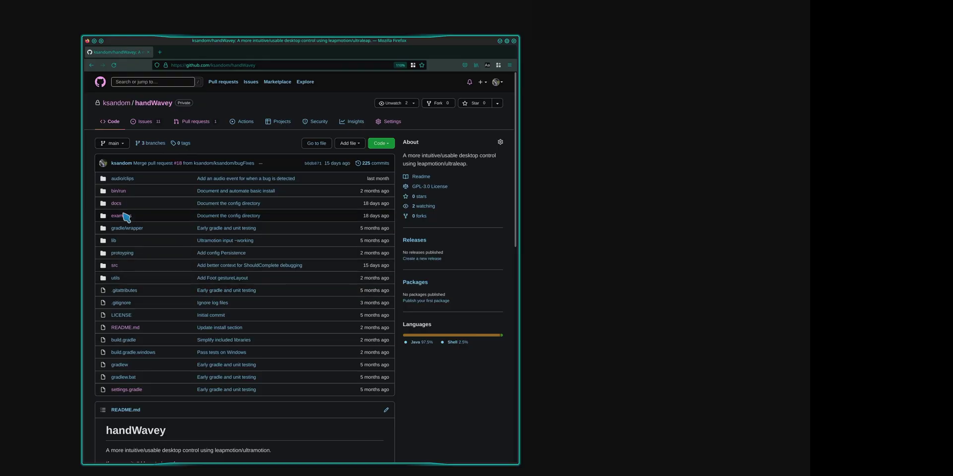
Navigate into the examples folder of the handWavey repository
left_click(120, 216)
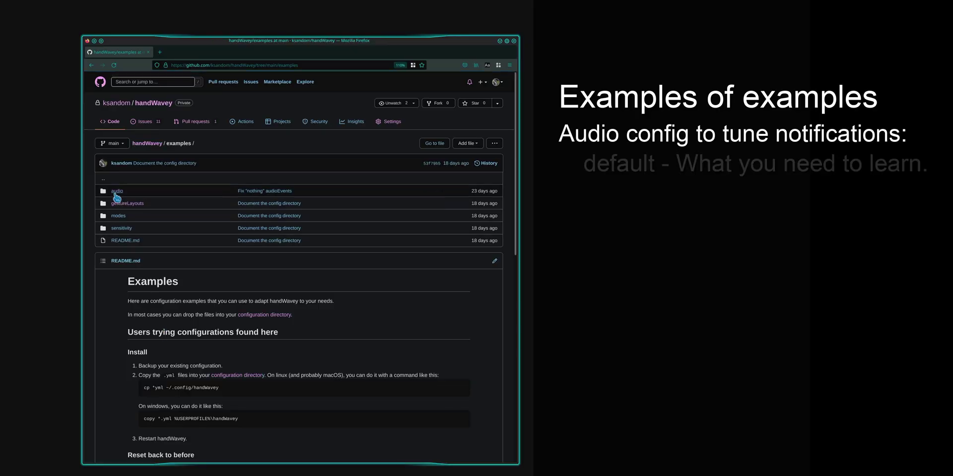
left_click(117, 191)
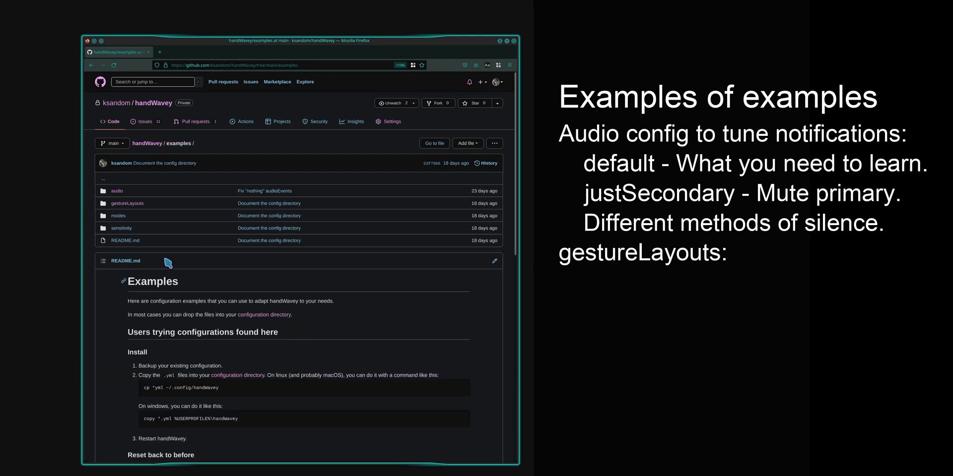
left_click(128, 203)
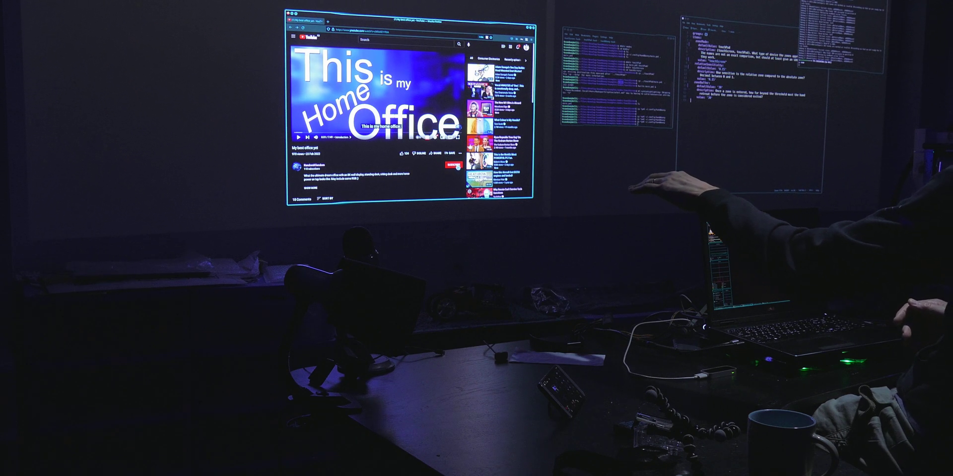
Subscribe to the home office video's channel using hand-gesture clicks
left_click(467, 164)
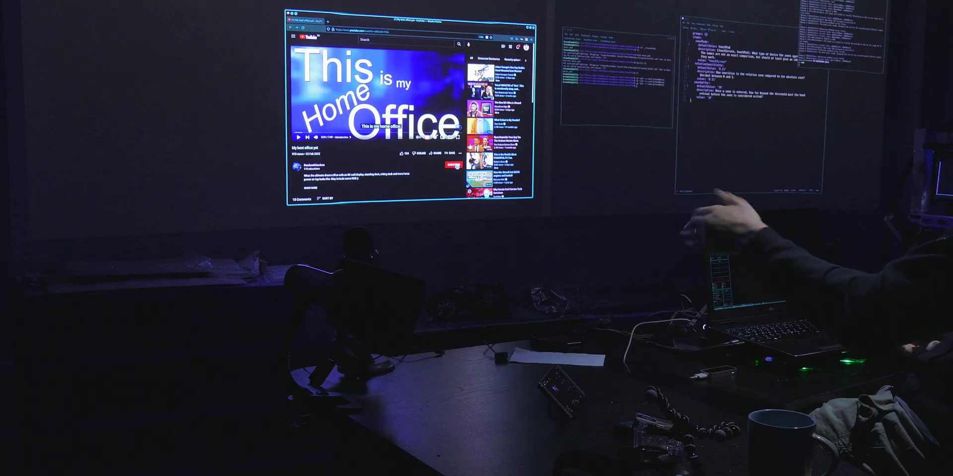
left_click(451, 165)
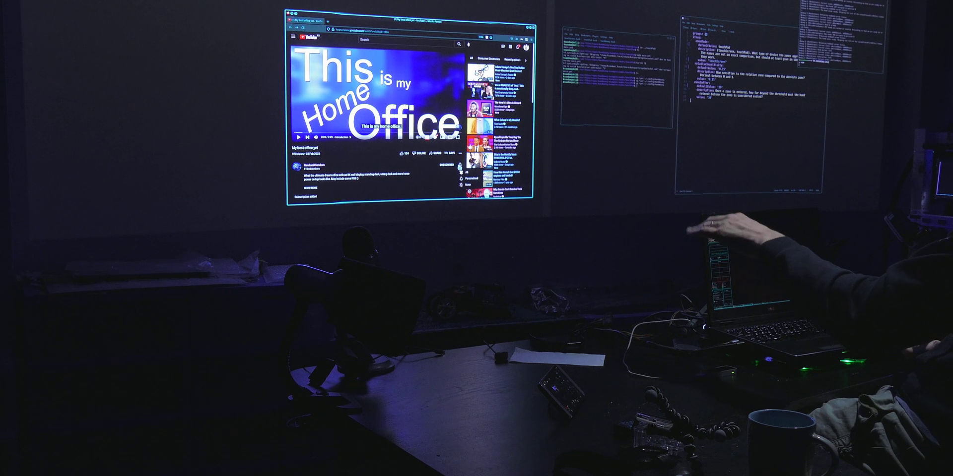